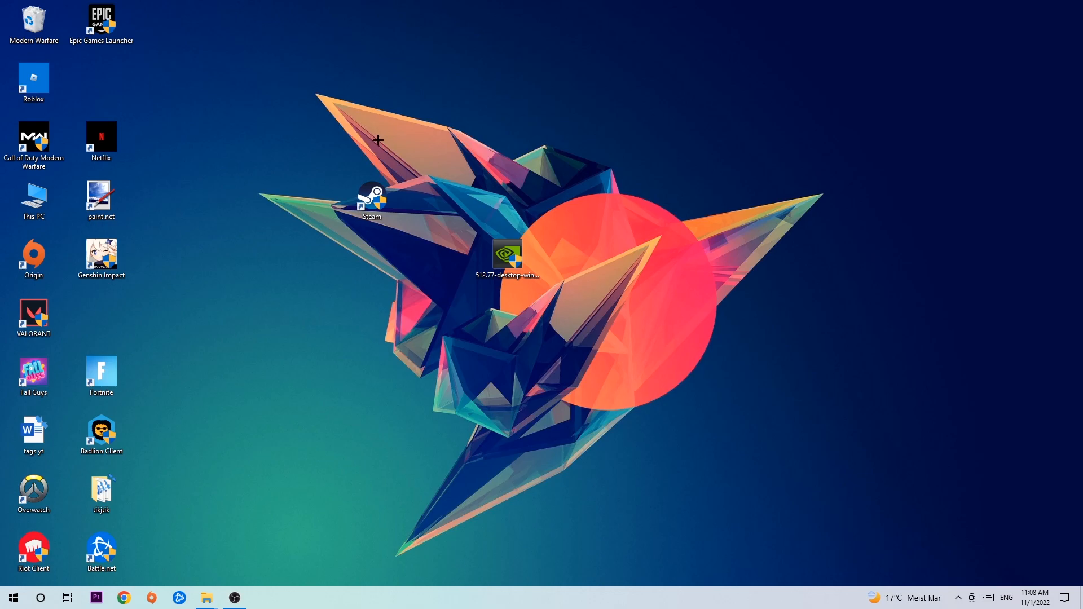
{"action": "mouse_move", "coordinate": [14, 598]}
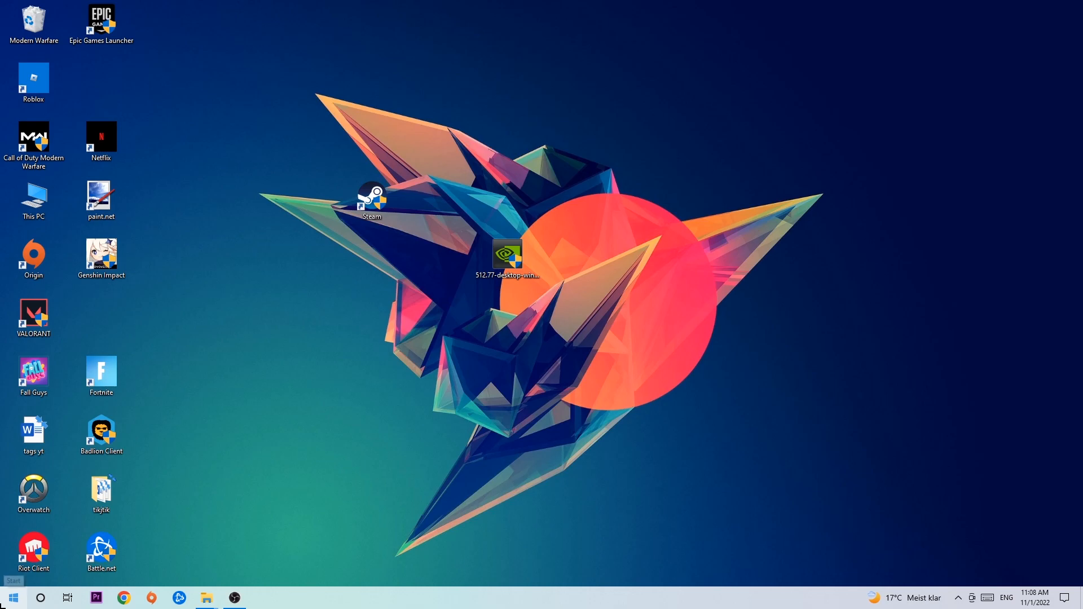
- Search Windows for 'wind' to surface Windows Defender Firewall as the best match
{"action": "left_click", "coordinate": [9, 598]}
{"action": "type", "text": "wind"}
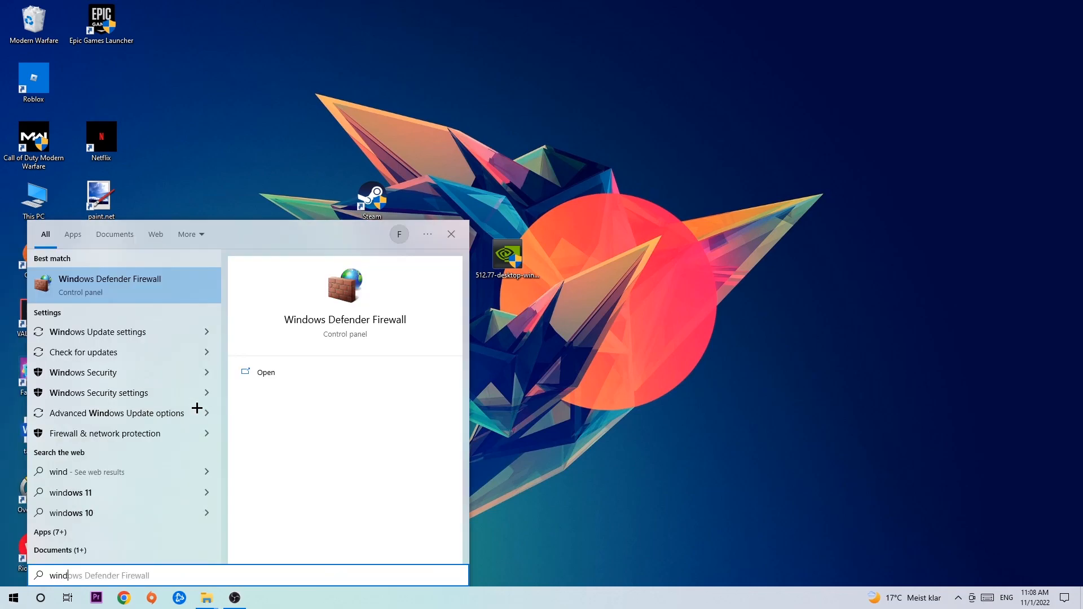
{"action": "mouse_move", "coordinate": [175, 278]}
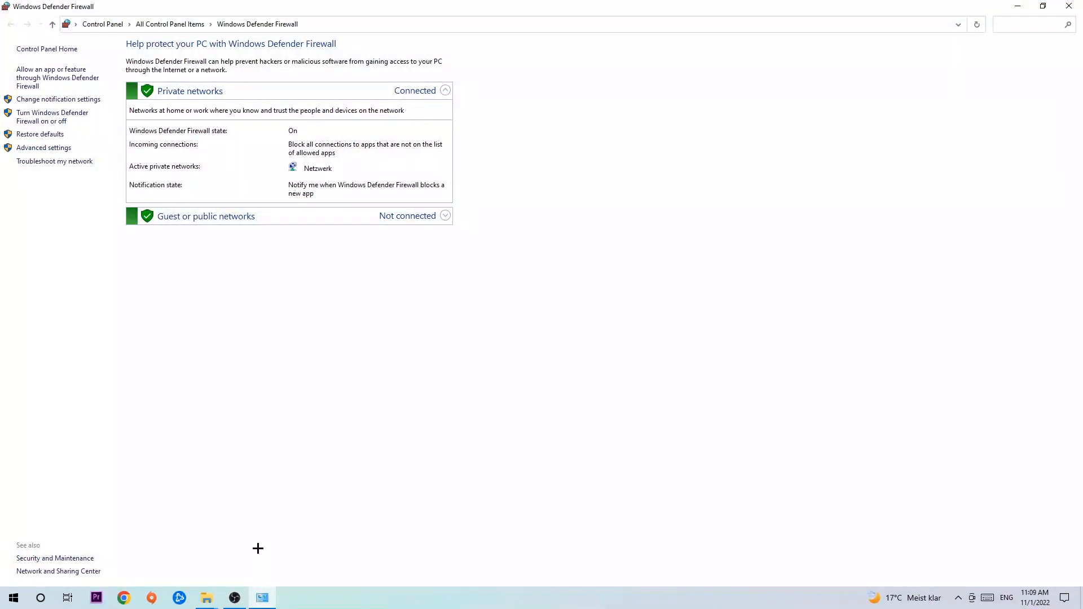
{"action": "mouse_move", "coordinate": [59, 81]}
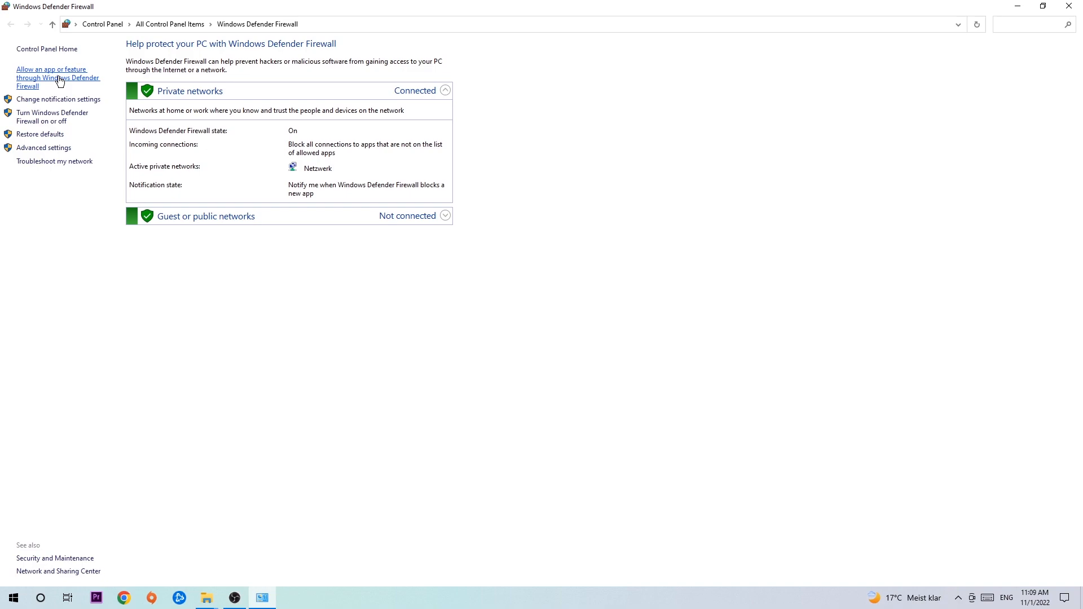
- Unlock the firewall's allowed apps list via Change settings and start Allow another app
{"action": "left_click", "coordinate": [57, 77]}
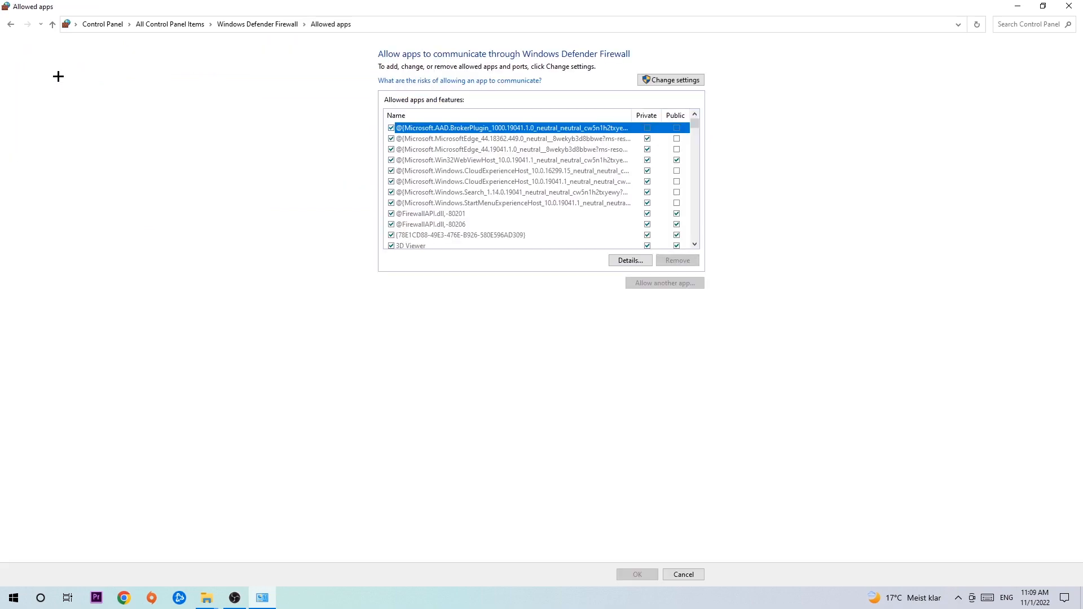
{"action": "mouse_move", "coordinate": [385, 87]}
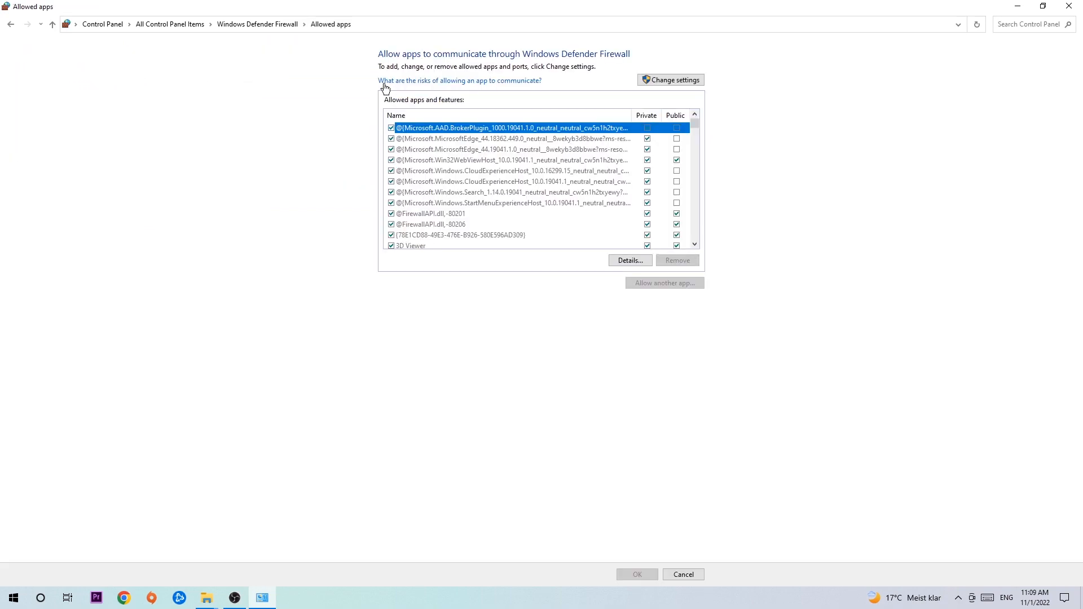
{"action": "left_click", "coordinate": [675, 79]}
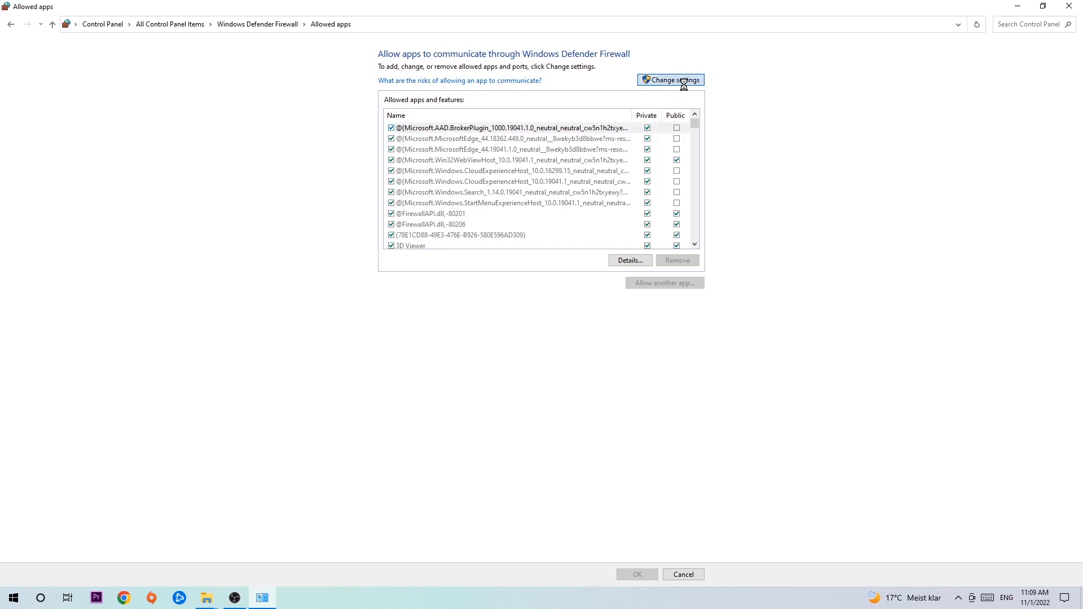
{"action": "left_click", "coordinate": [671, 79]}
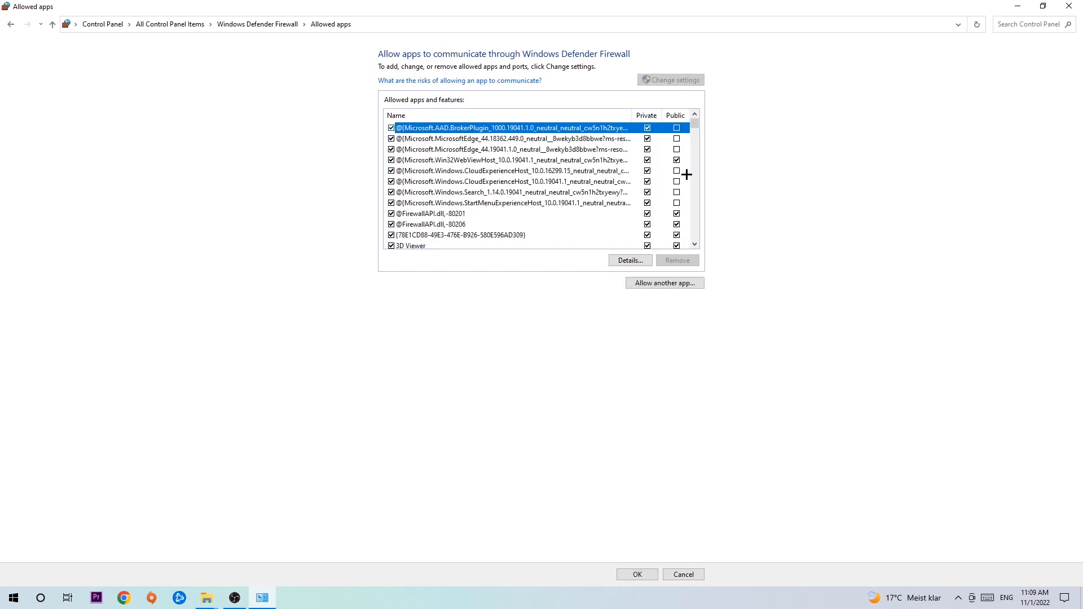
{"action": "mouse_move", "coordinate": [641, 74]}
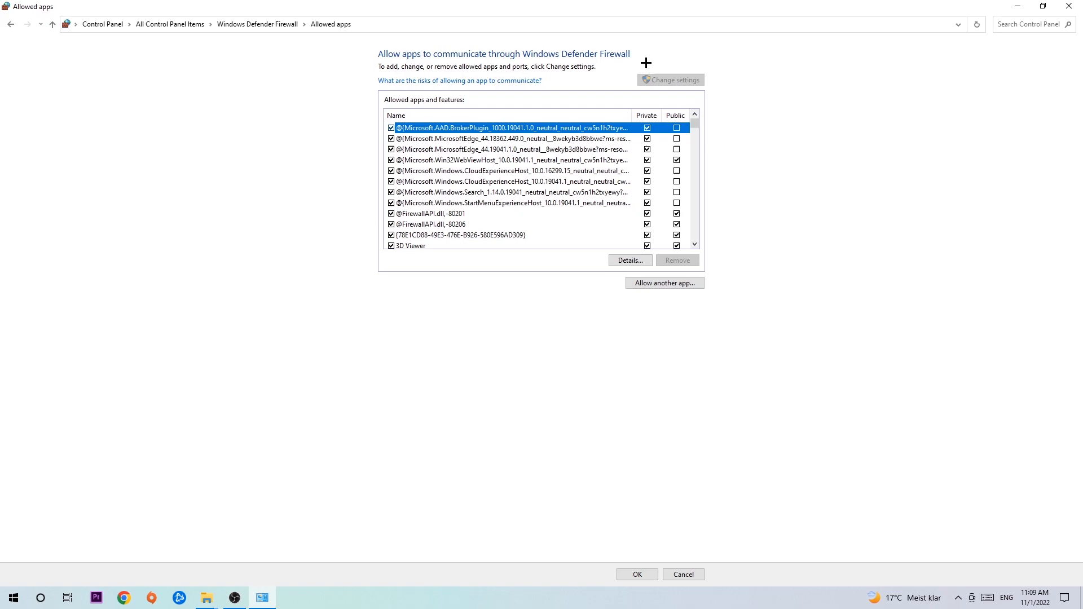
{"action": "mouse_move", "coordinate": [659, 280]}
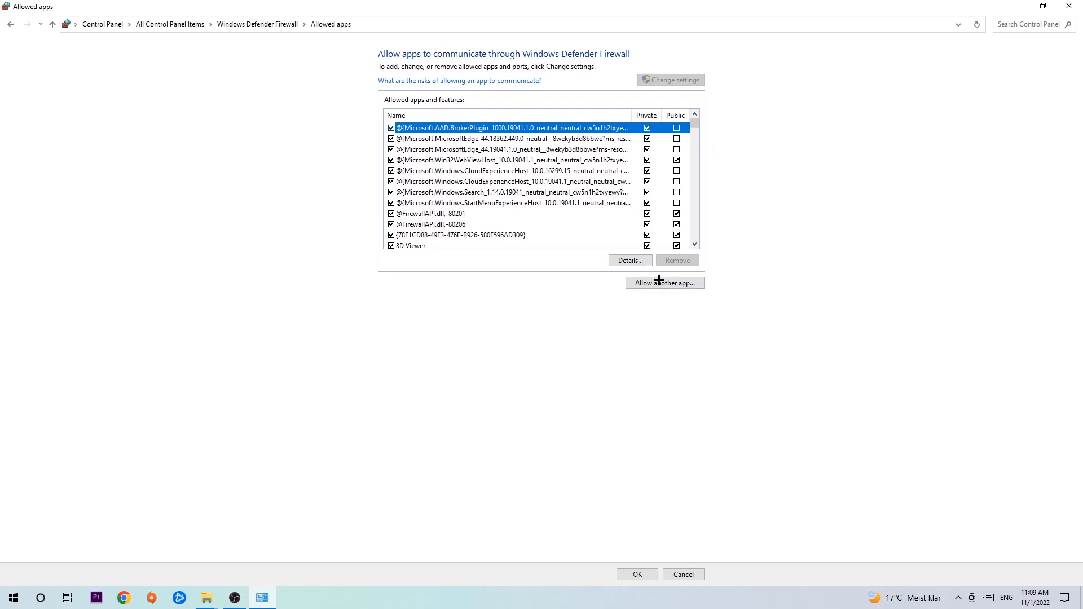
{"action": "left_click", "coordinate": [664, 282]}
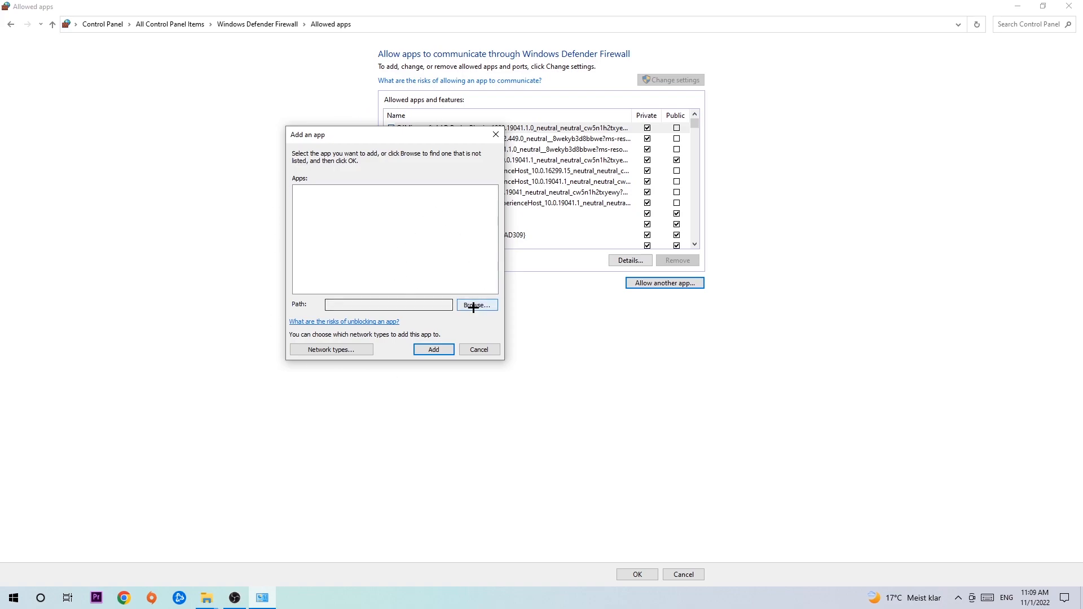
- Browse from the Add an app dialog to a file picker showing C:\Windows\System32
{"action": "left_click", "coordinate": [477, 305]}
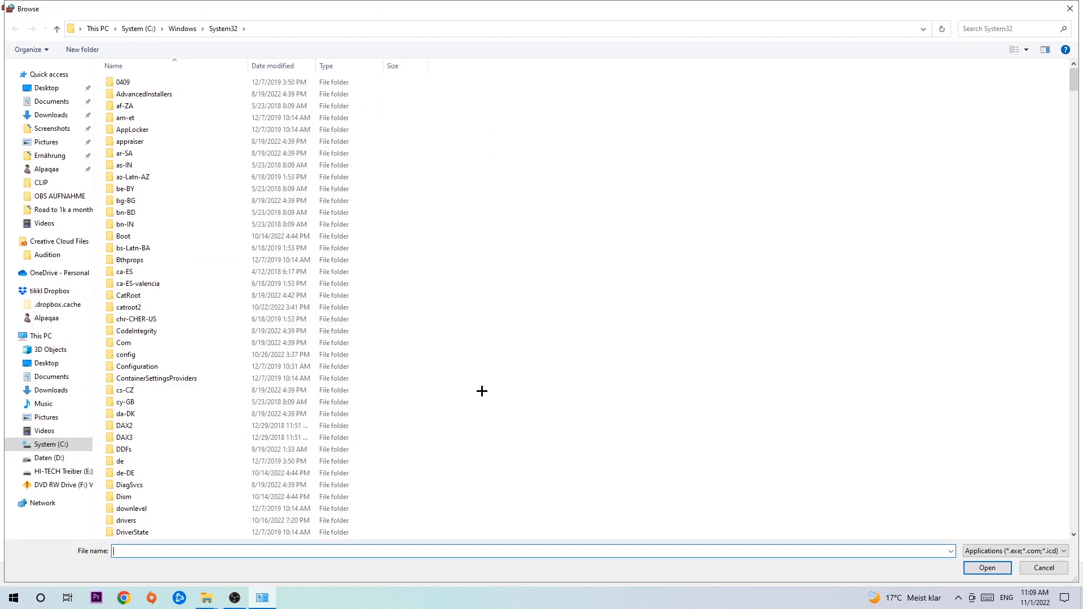
{"action": "mouse_move", "coordinate": [476, 388]}
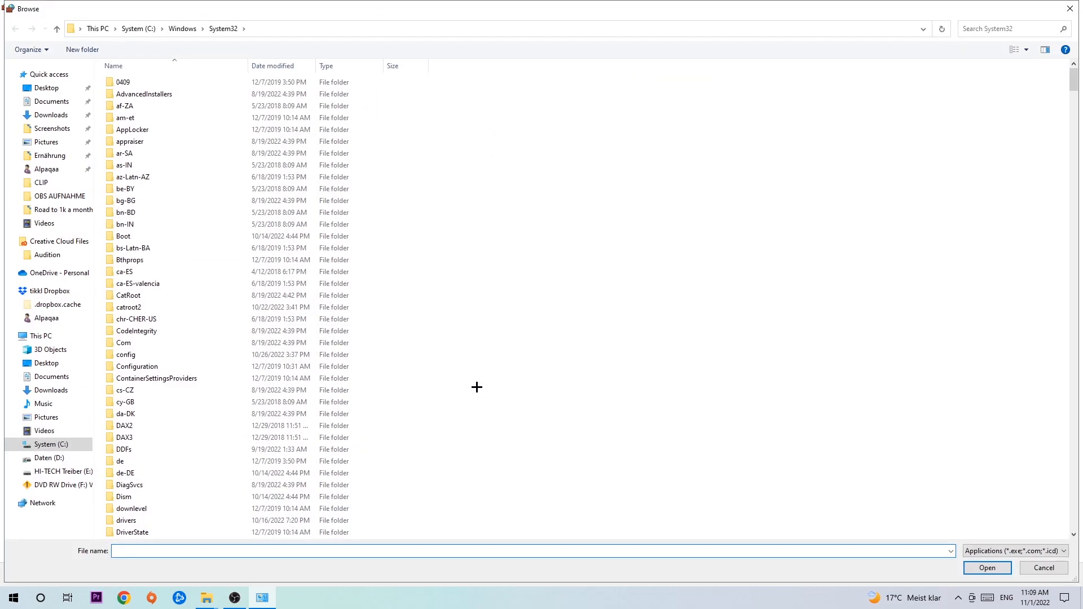
{"action": "mouse_move", "coordinate": [465, 372]}
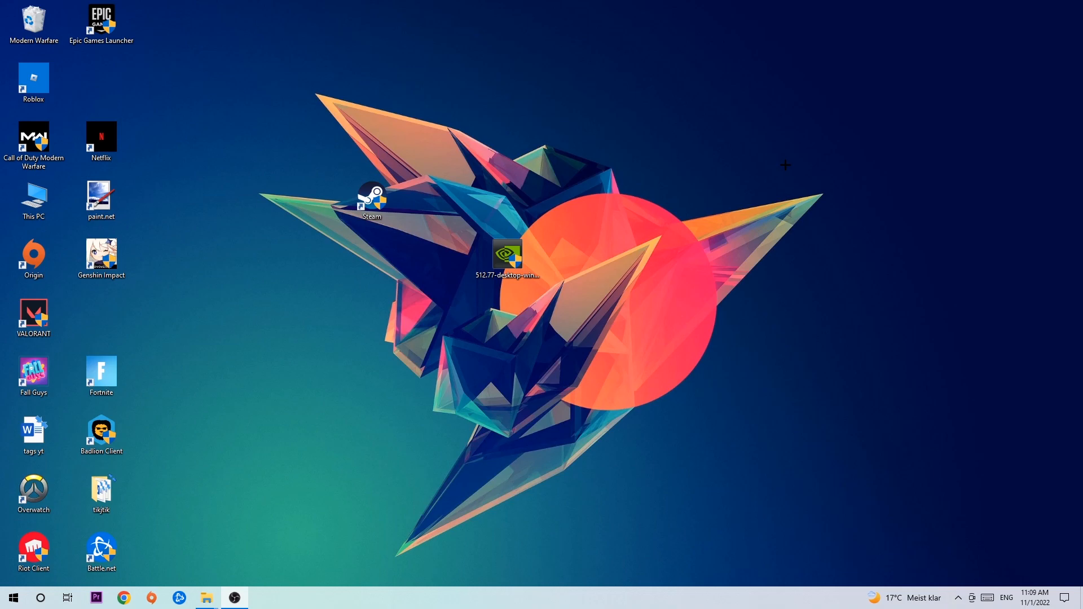
{"action": "mouse_move", "coordinate": [740, 158]}
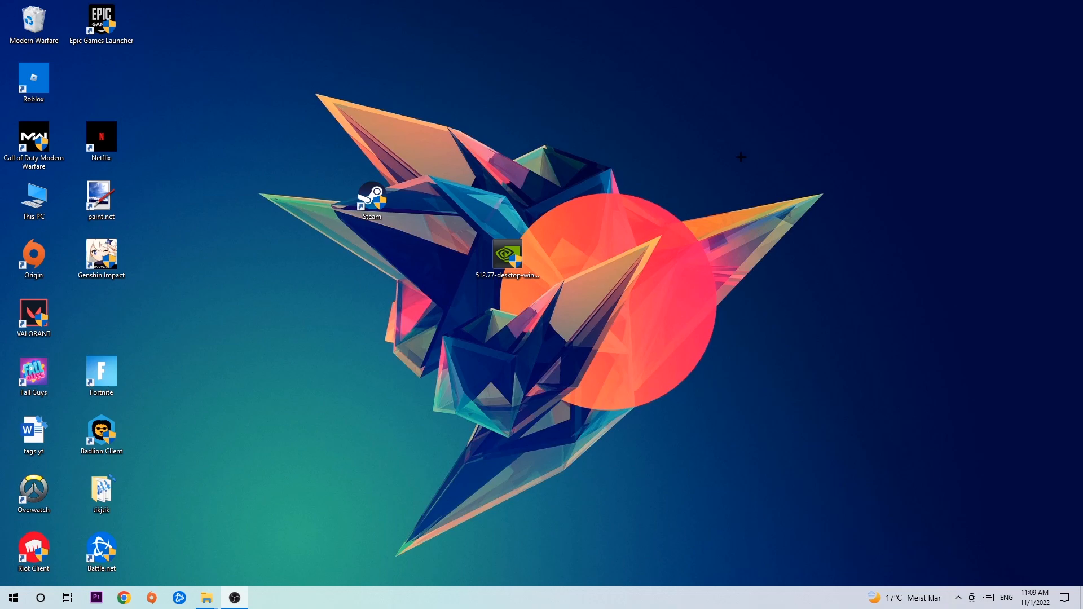